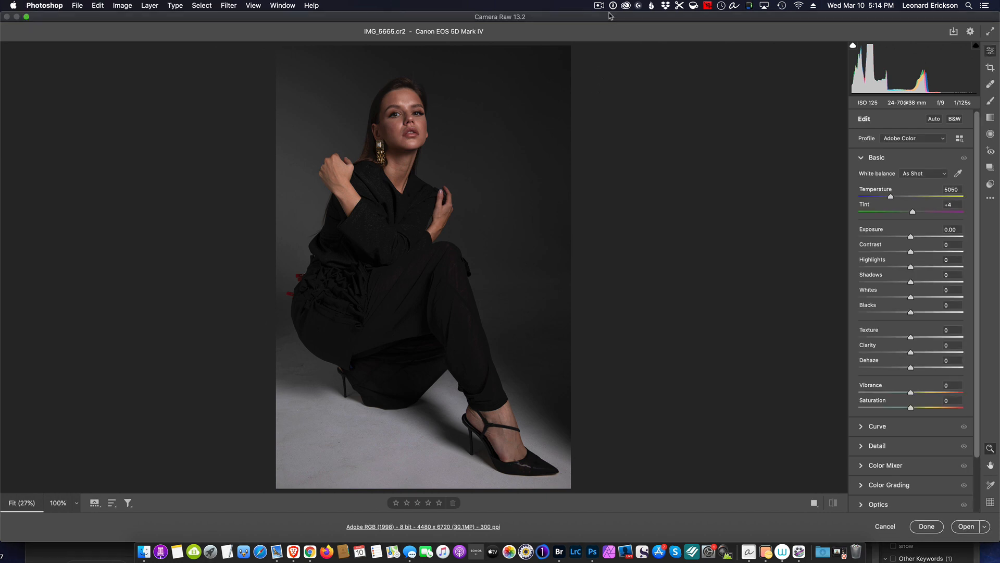
mouse_move(611, 82)
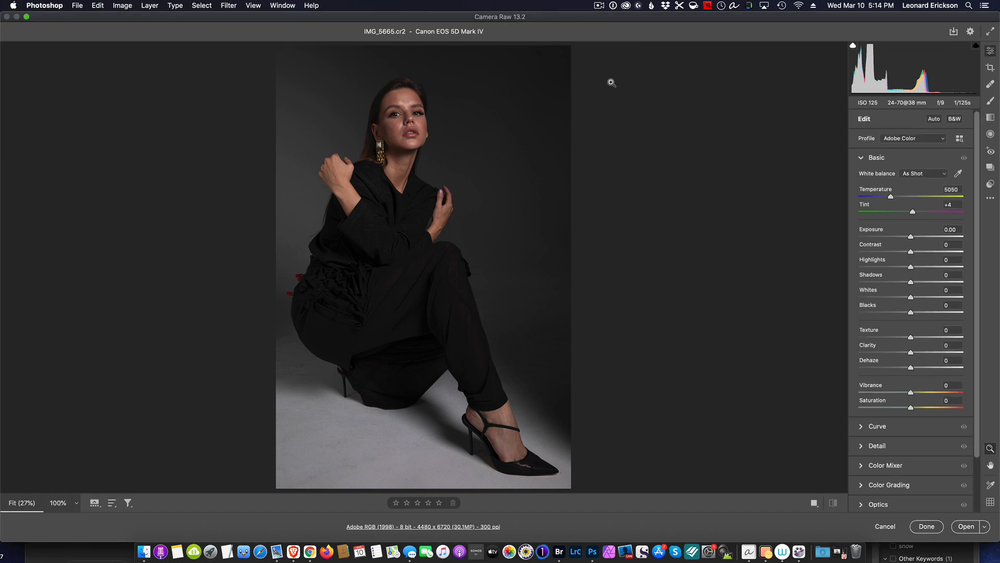
mouse_move(628, 185)
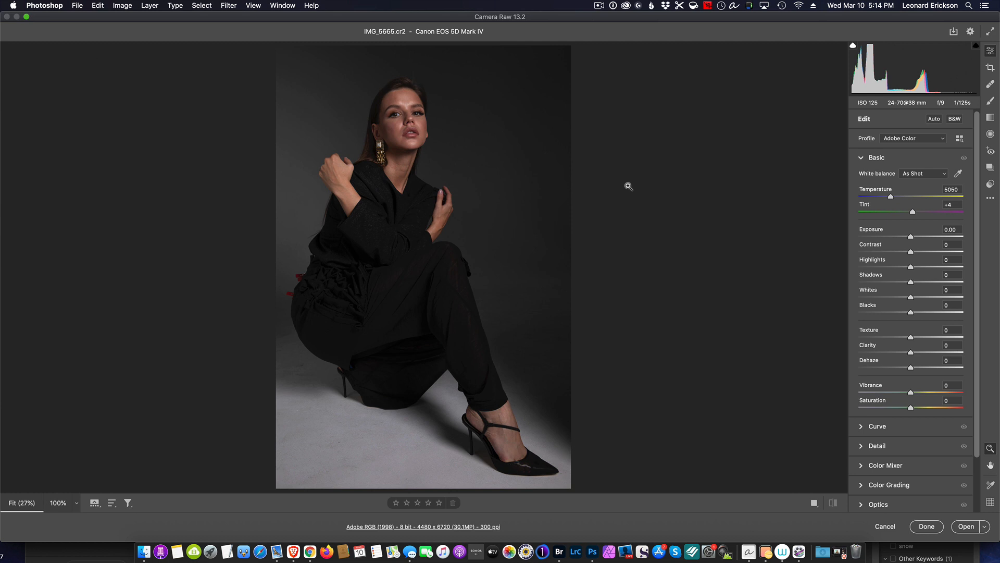
mouse_move(617, 182)
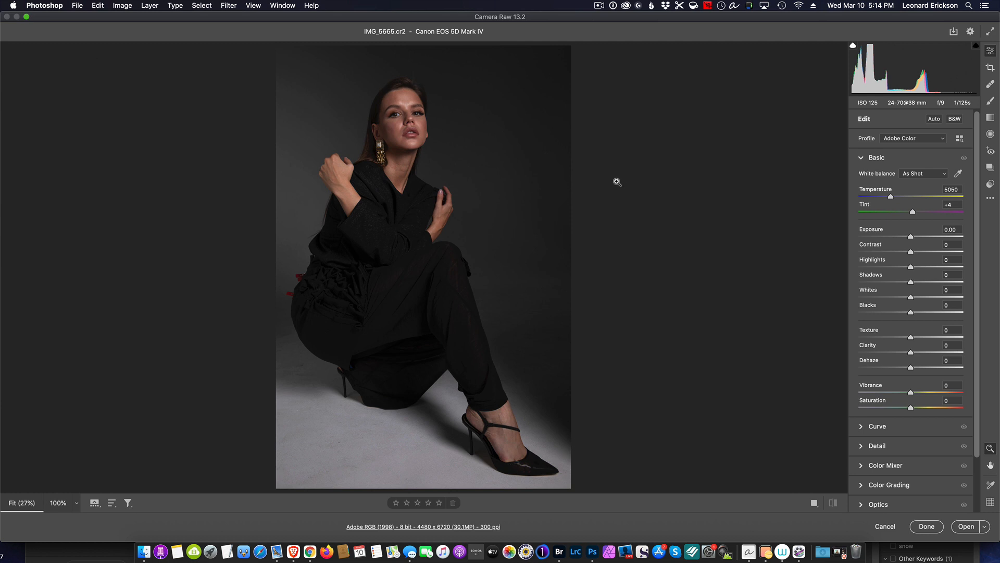
mouse_move(528, 147)
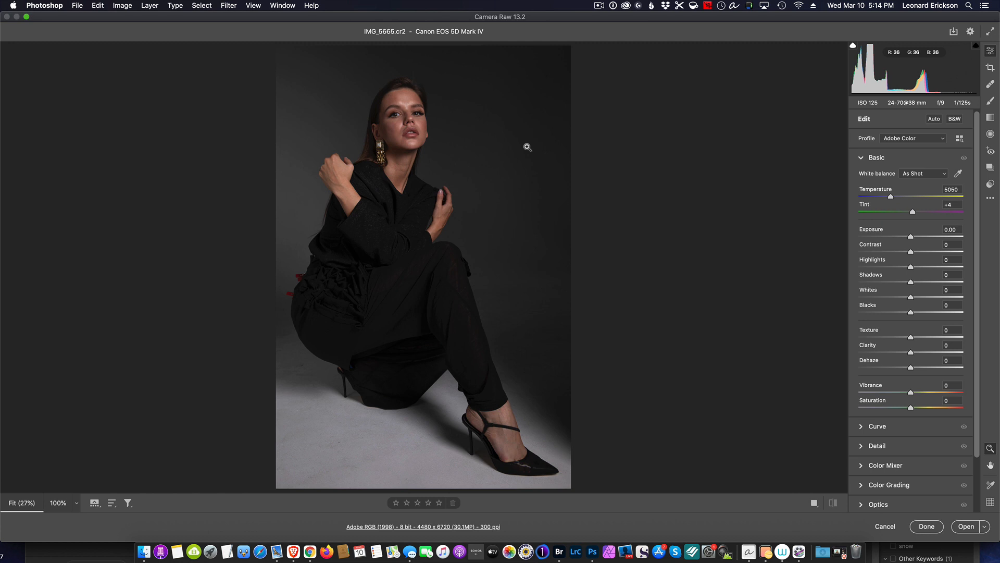
mouse_move(536, 57)
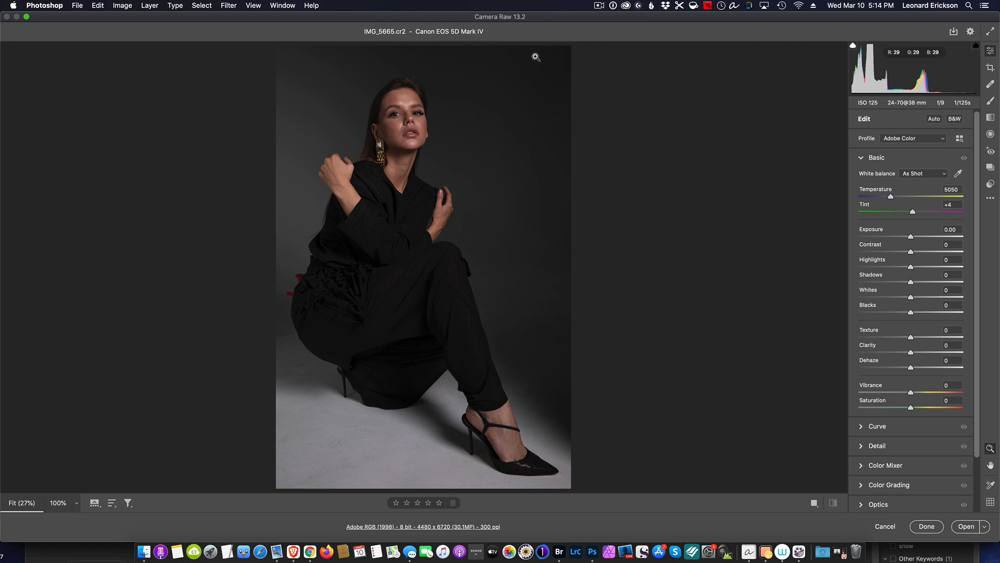
mouse_move(589, 175)
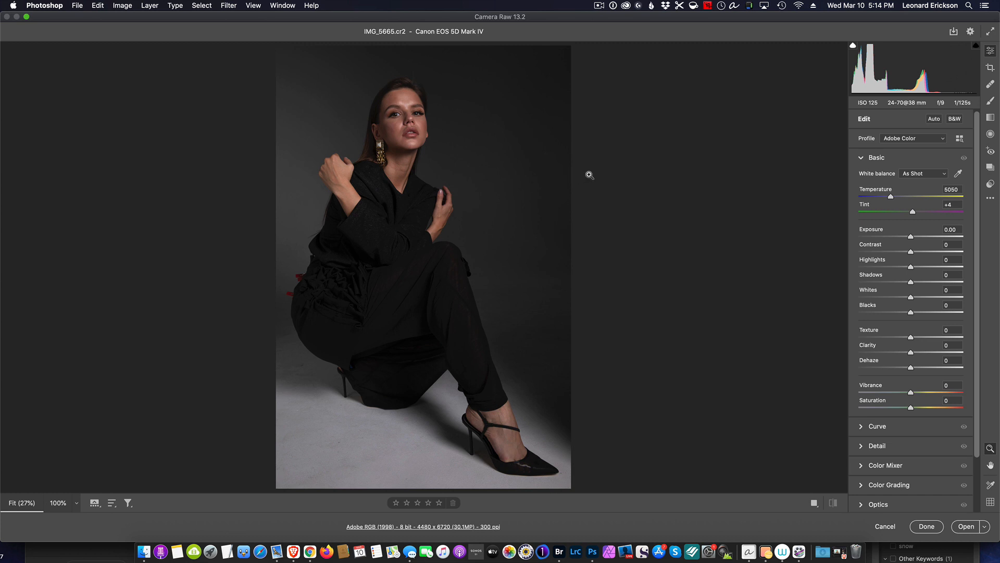
mouse_move(302, 336)
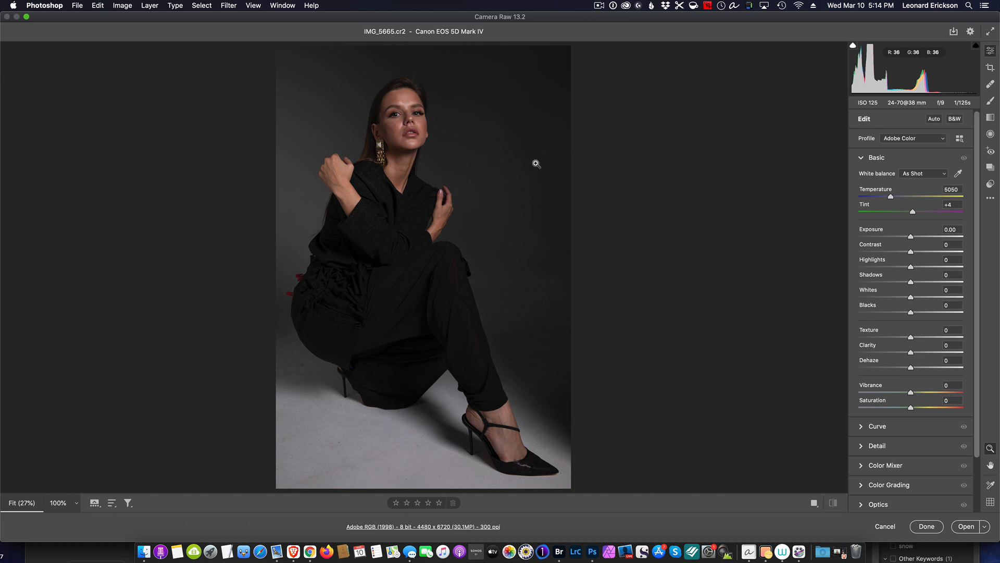
Right-click the portrait preview to show its context menu of actions, including Enhance
right_click(536, 164)
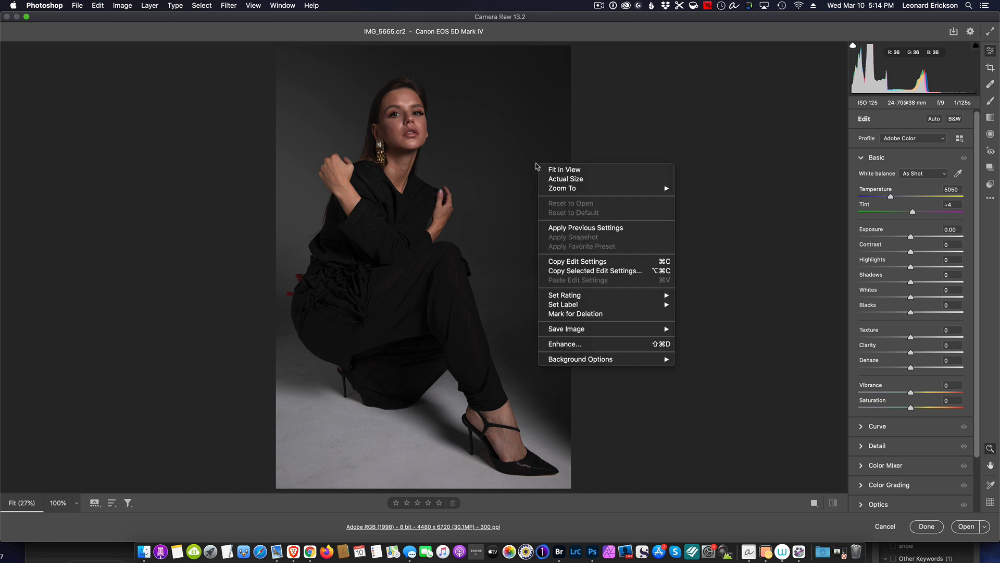
mouse_move(584, 345)
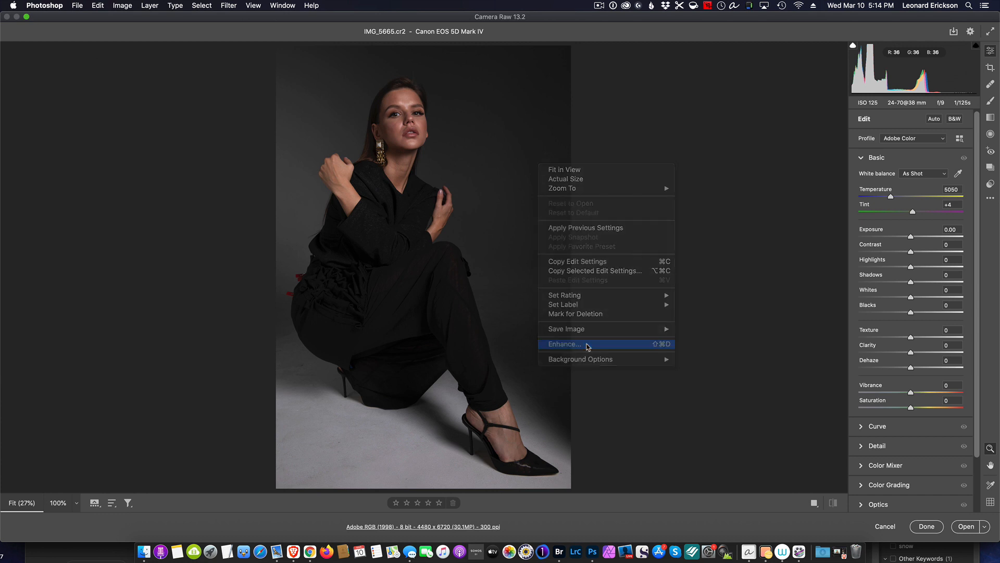
Choose Enhance… to open Enhance Preview with Raw Details checked
left_click(564, 344)
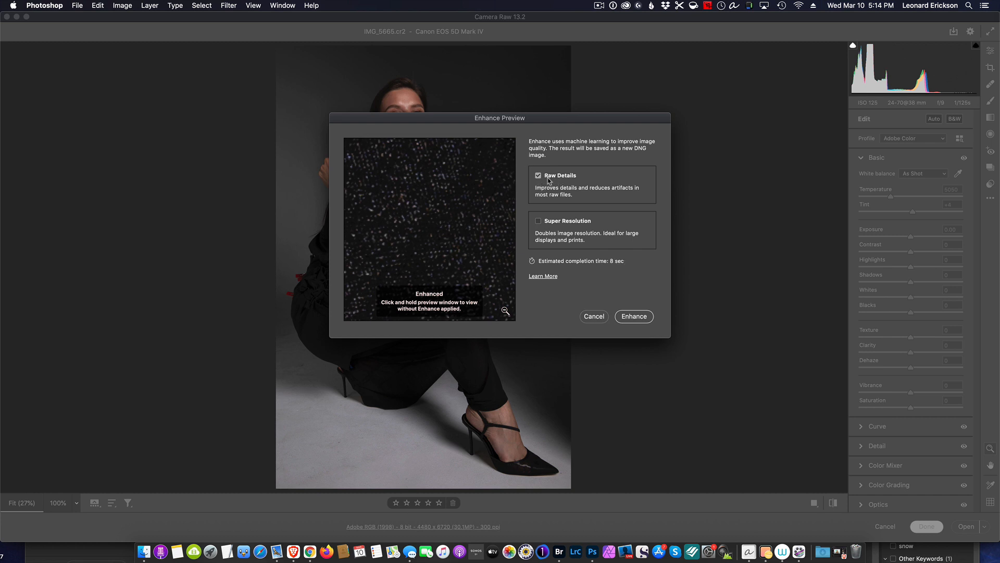
mouse_move(590, 188)
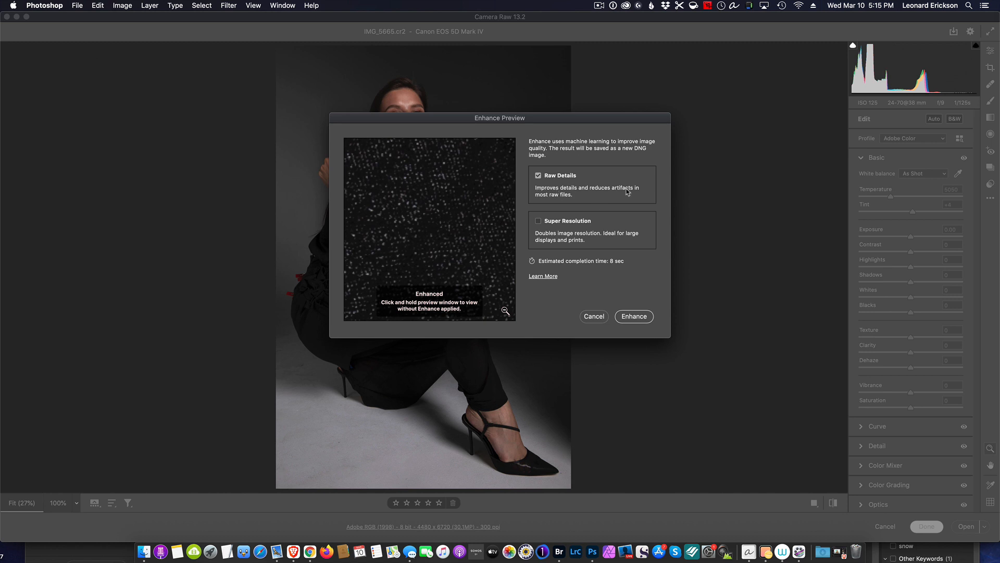
mouse_move(589, 196)
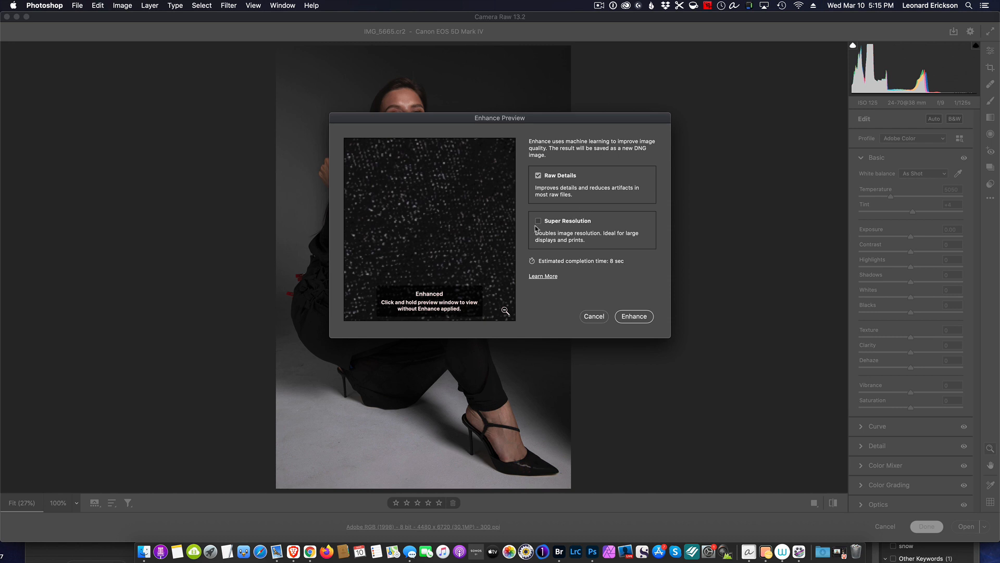
mouse_move(564, 227)
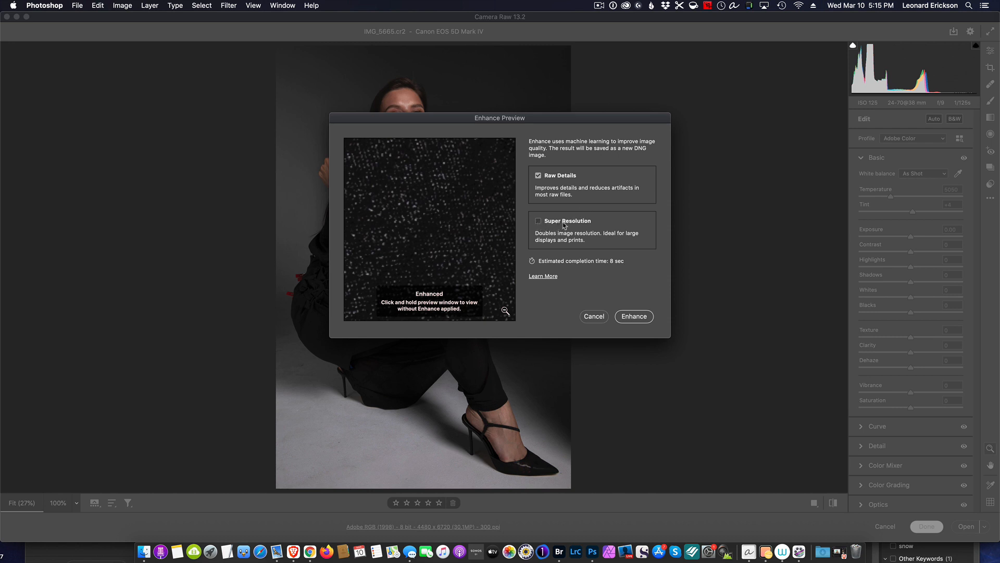
mouse_move(574, 225)
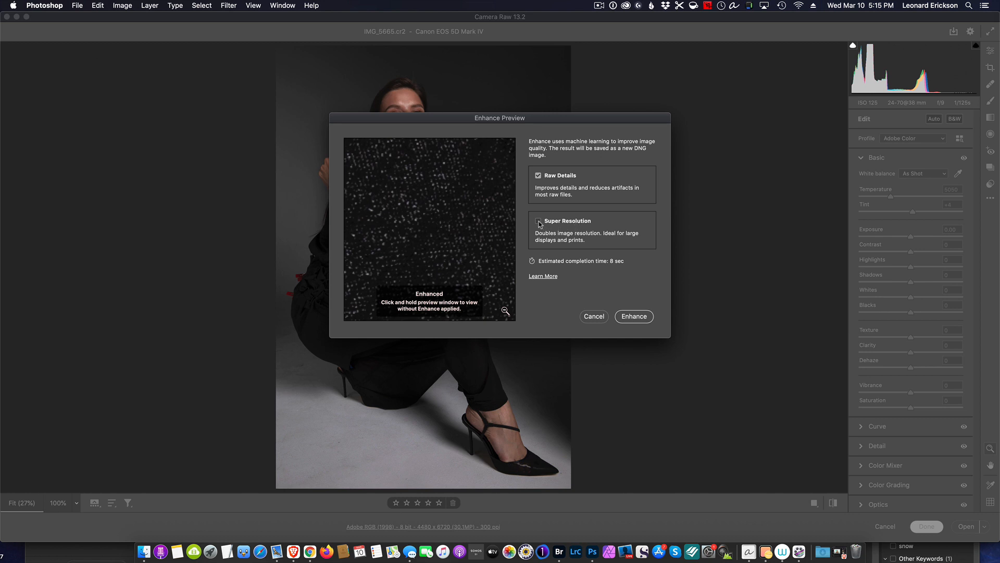
Enable Super Resolution in Enhance Preview, raising the estimated time to 20 seconds
left_click(537, 221)
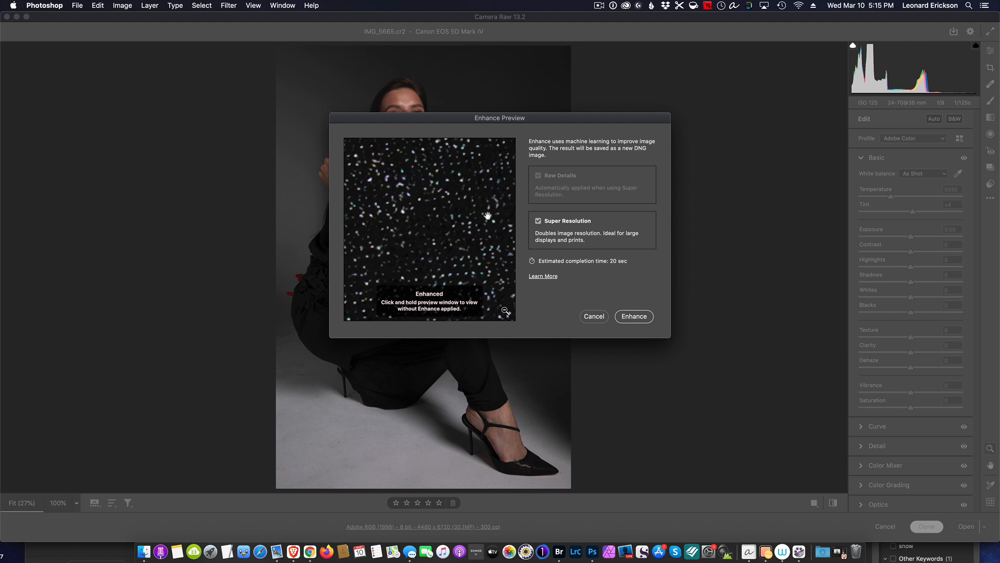
mouse_move(604, 269)
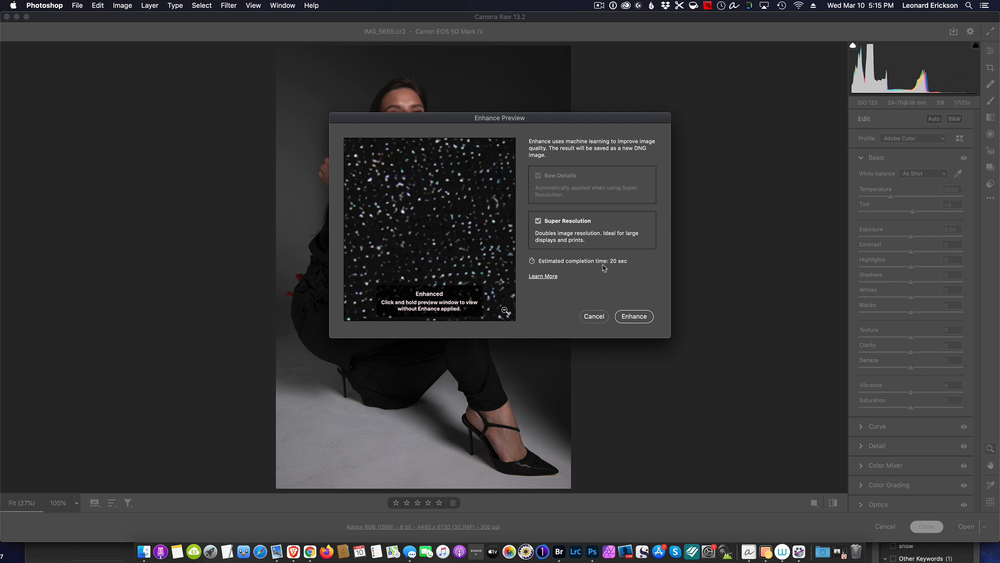
mouse_move(637, 267)
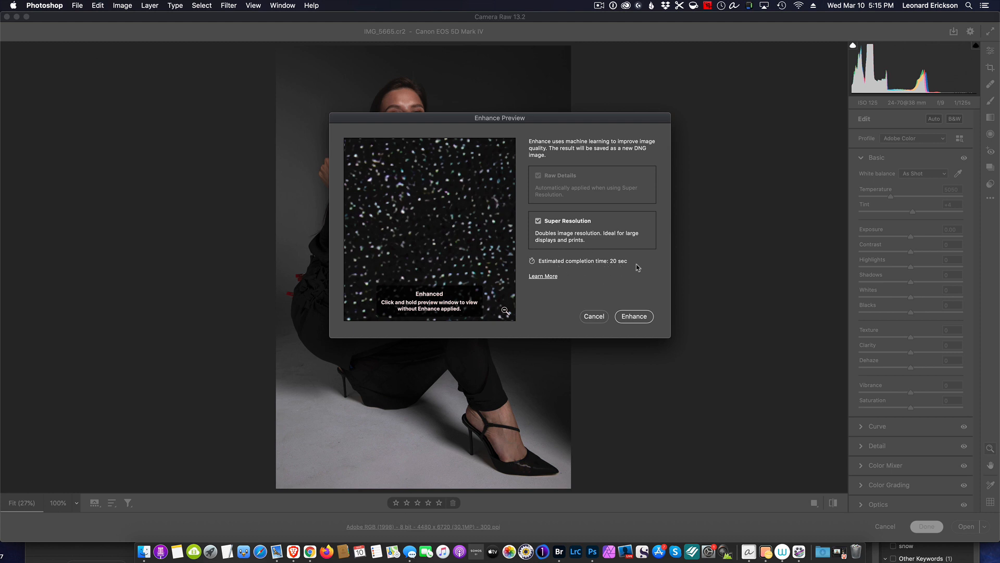
mouse_move(636, 304)
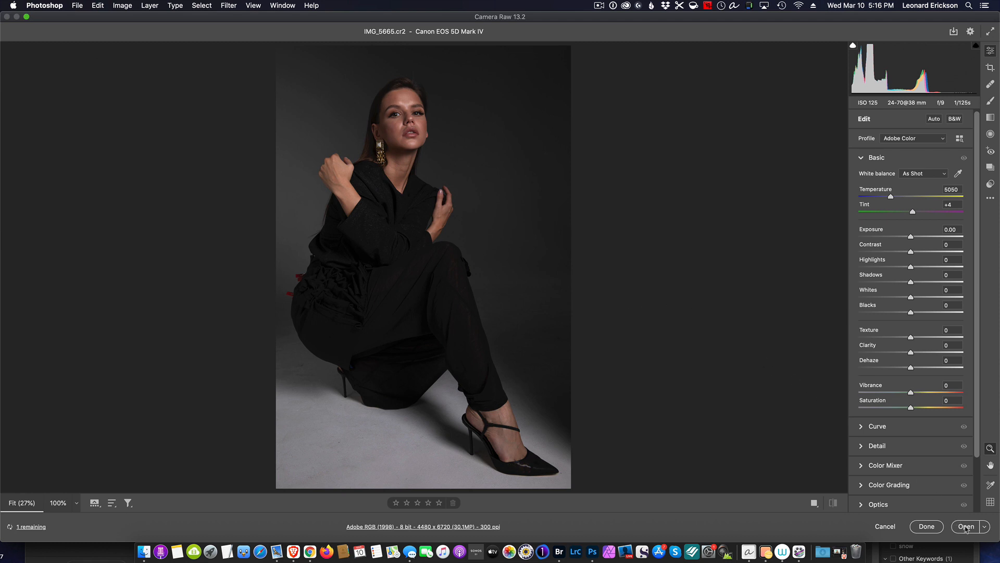
Open the portrait in Photoshop while IMG_5665-Enhanced.dng is being processed
left_click(965, 527)
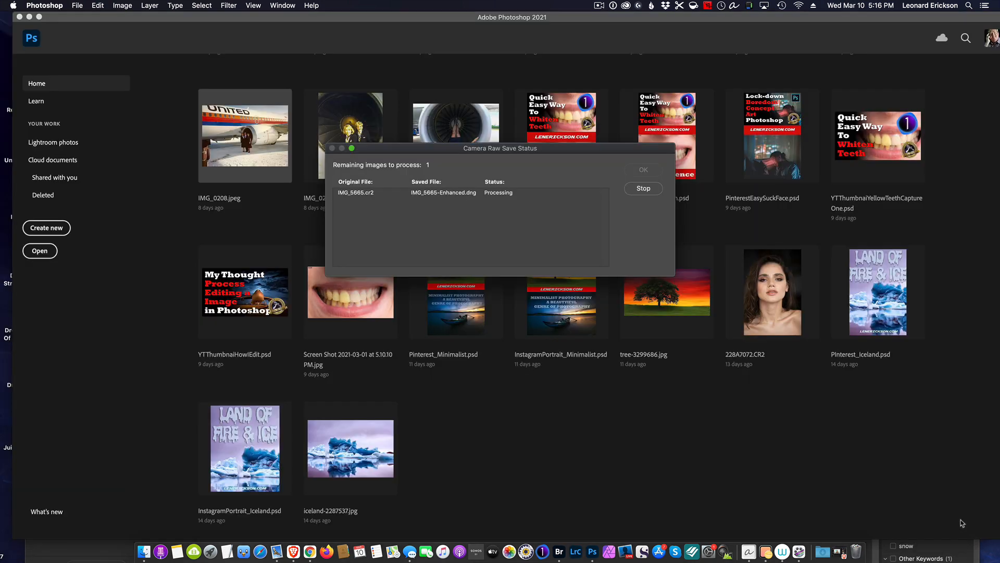
mouse_move(380, 176)
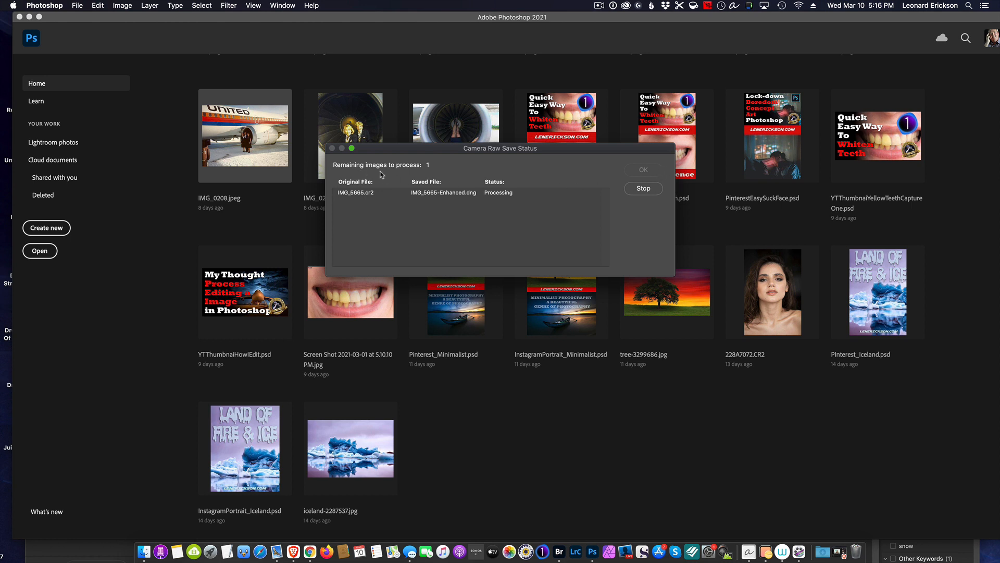
mouse_move(535, 195)
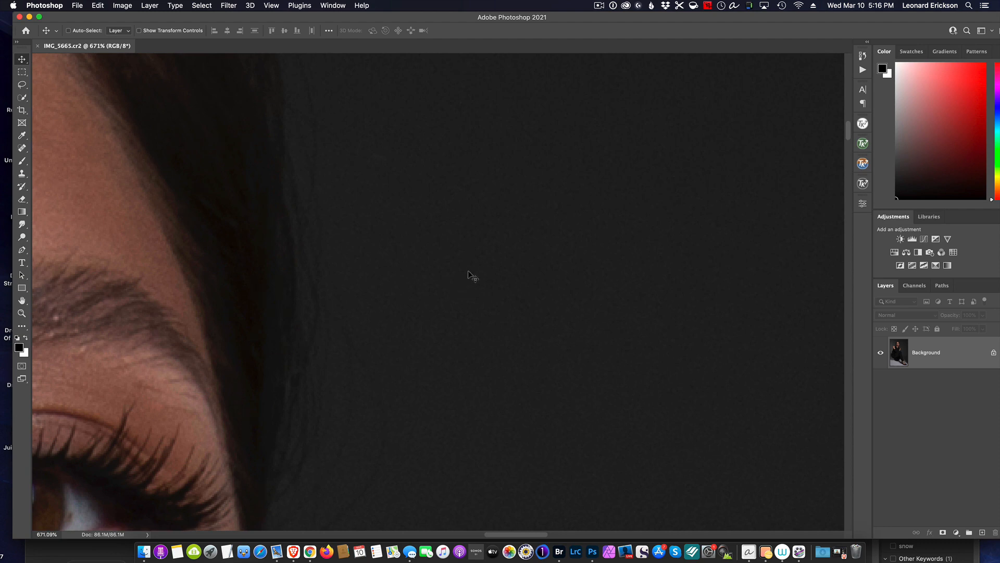
mouse_move(522, 247)
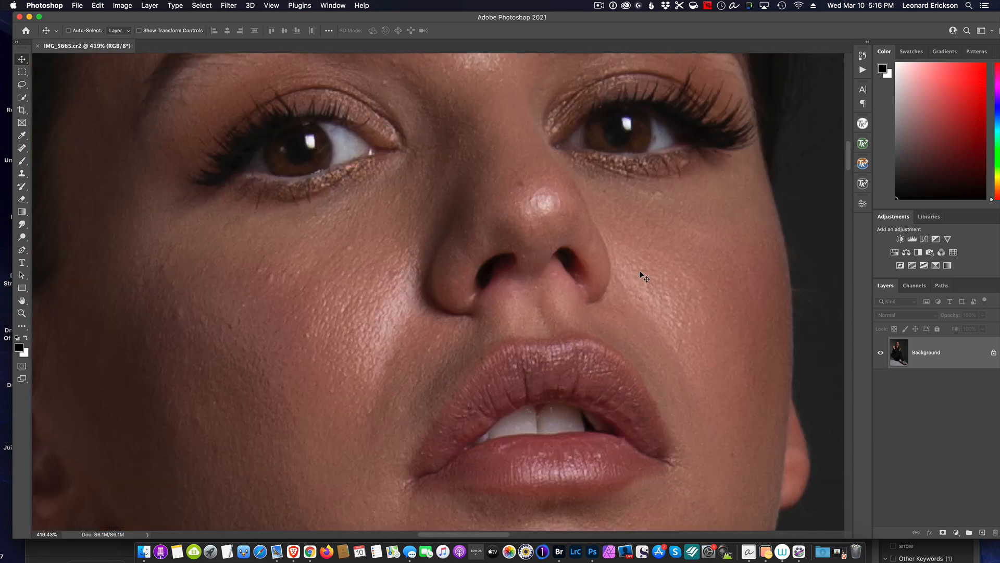
mouse_move(839, 171)
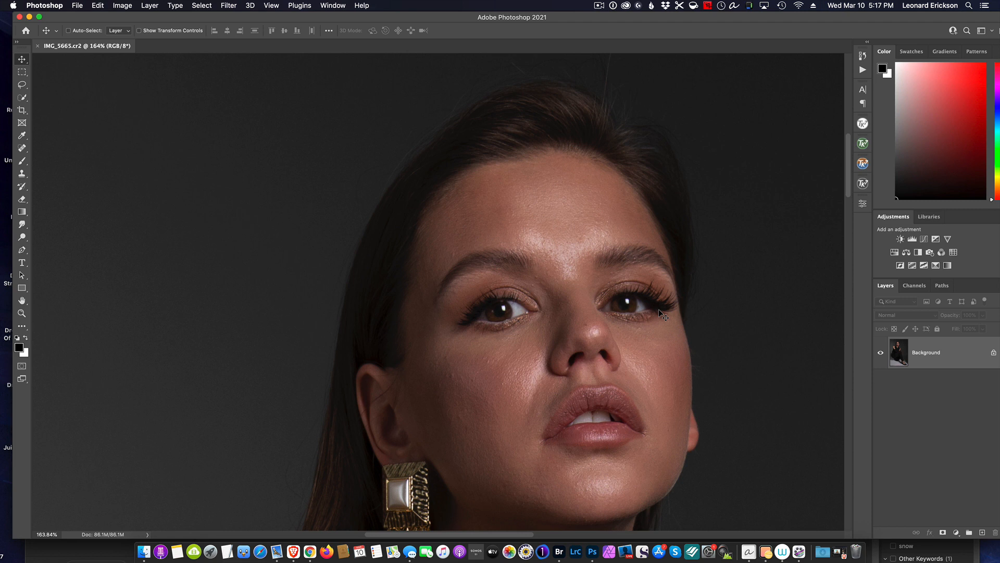
mouse_move(660, 302)
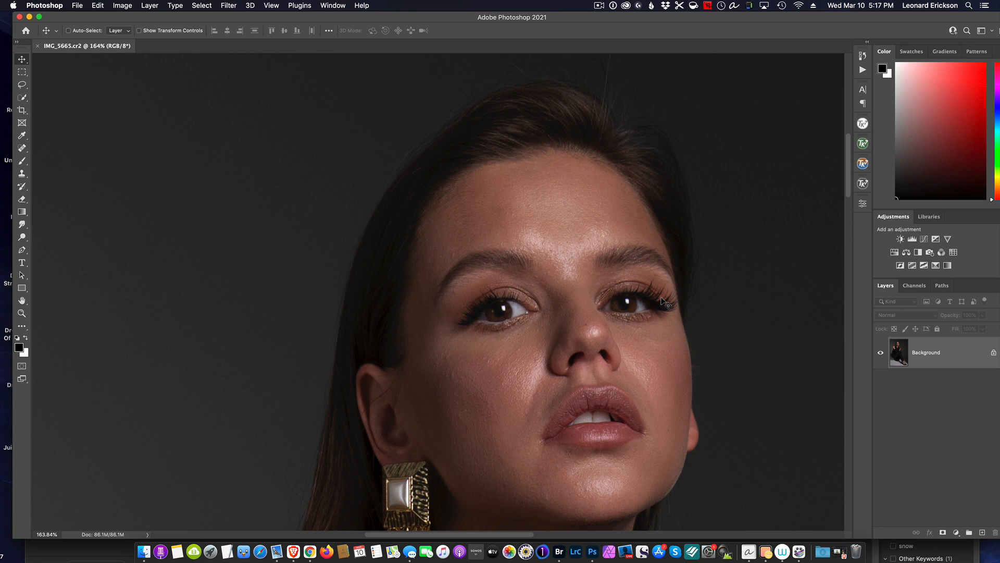
mouse_move(657, 255)
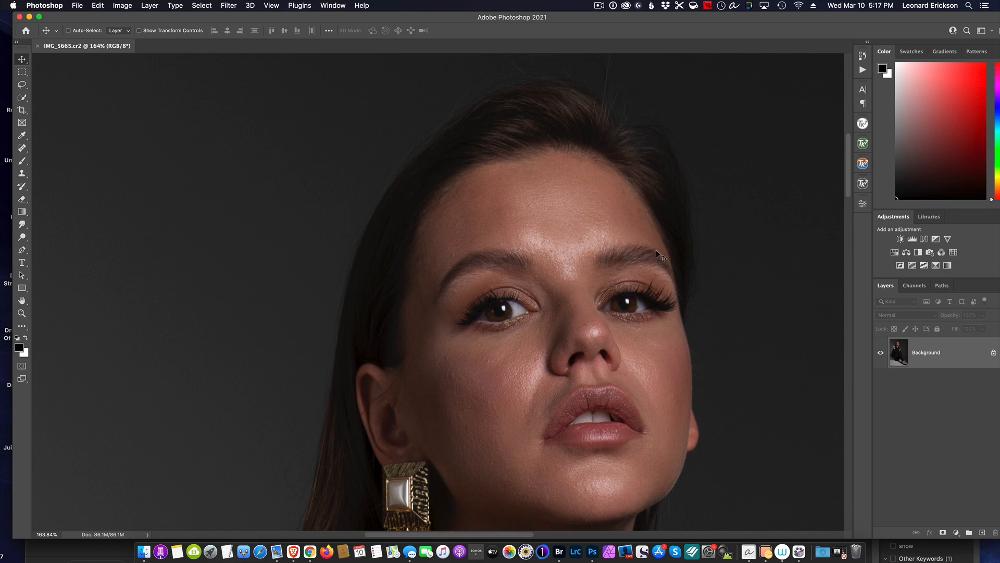